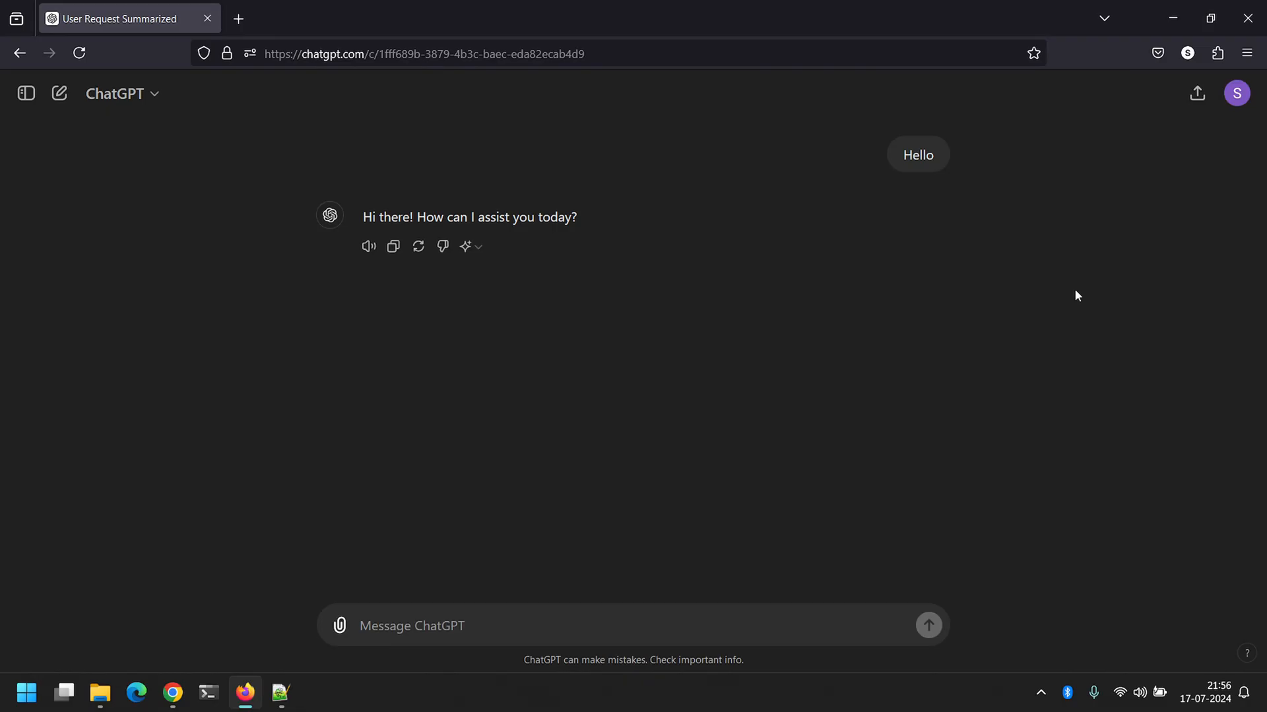
mouse_move(976, 110)
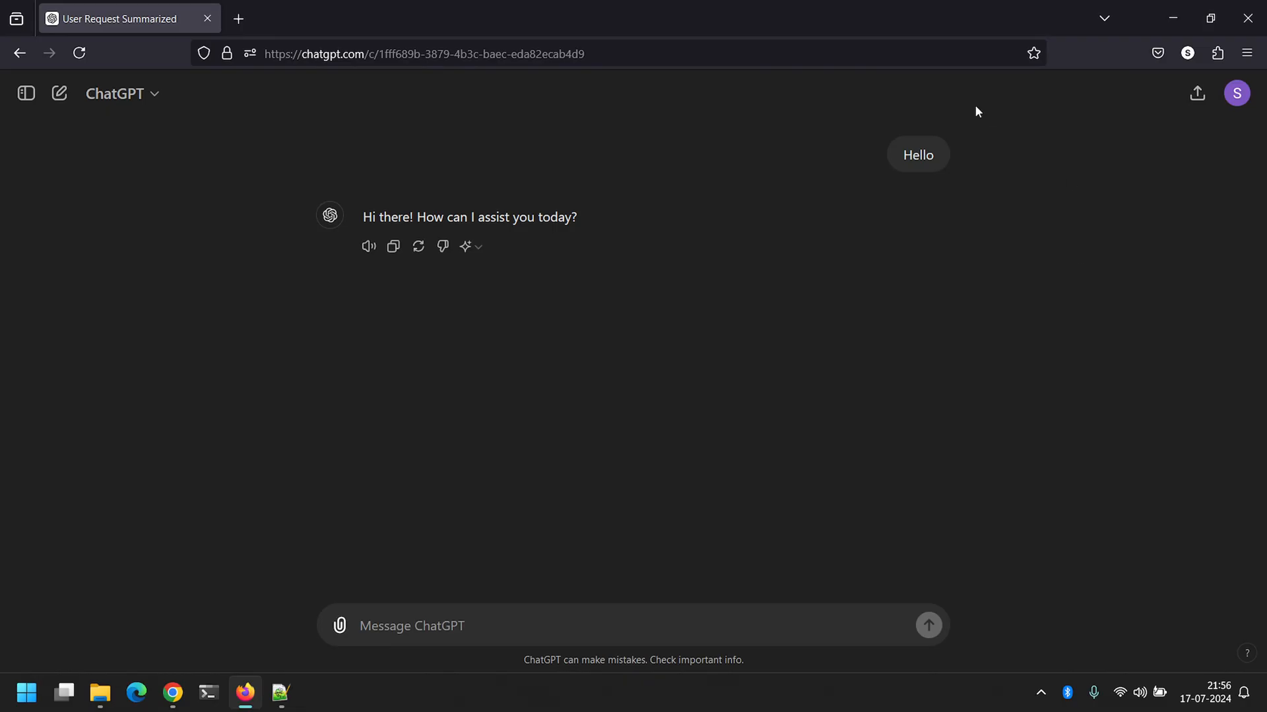
mouse_move(374, 74)
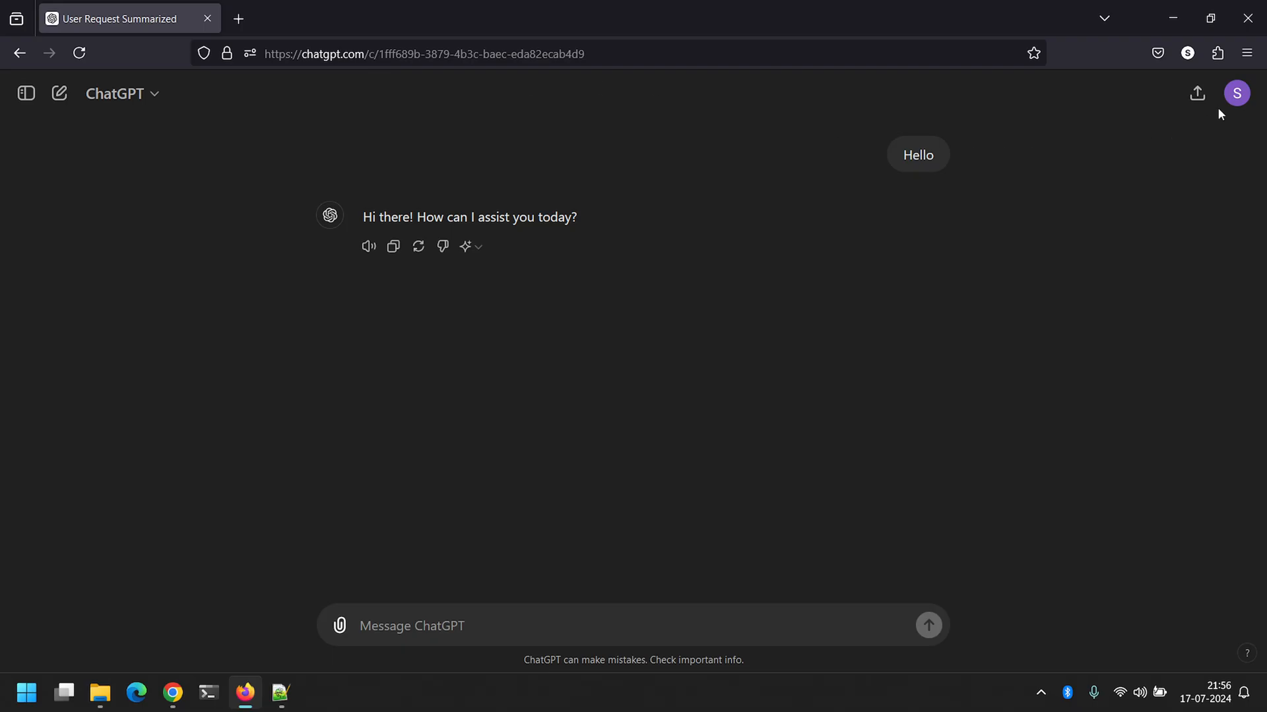
mouse_move(366, 167)
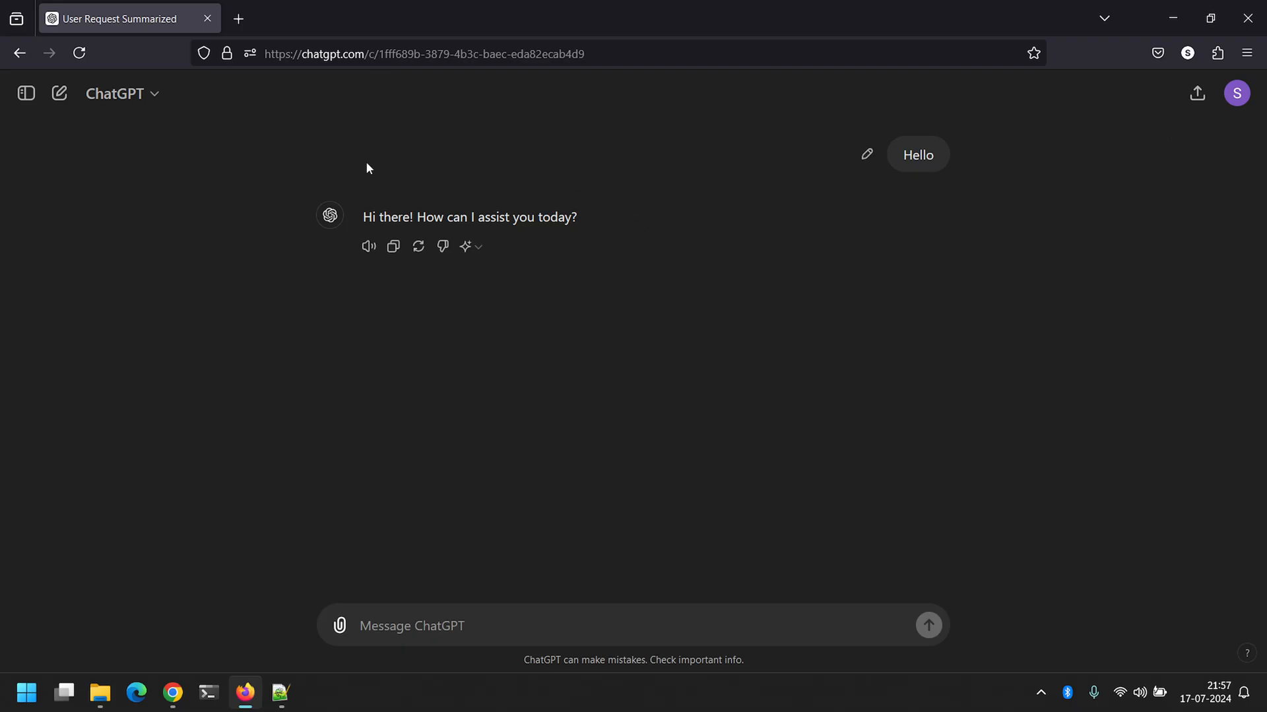
Open the reply's model switcher showing GPT-4o (checked) and GPT-3.5.
left_click(124, 94)
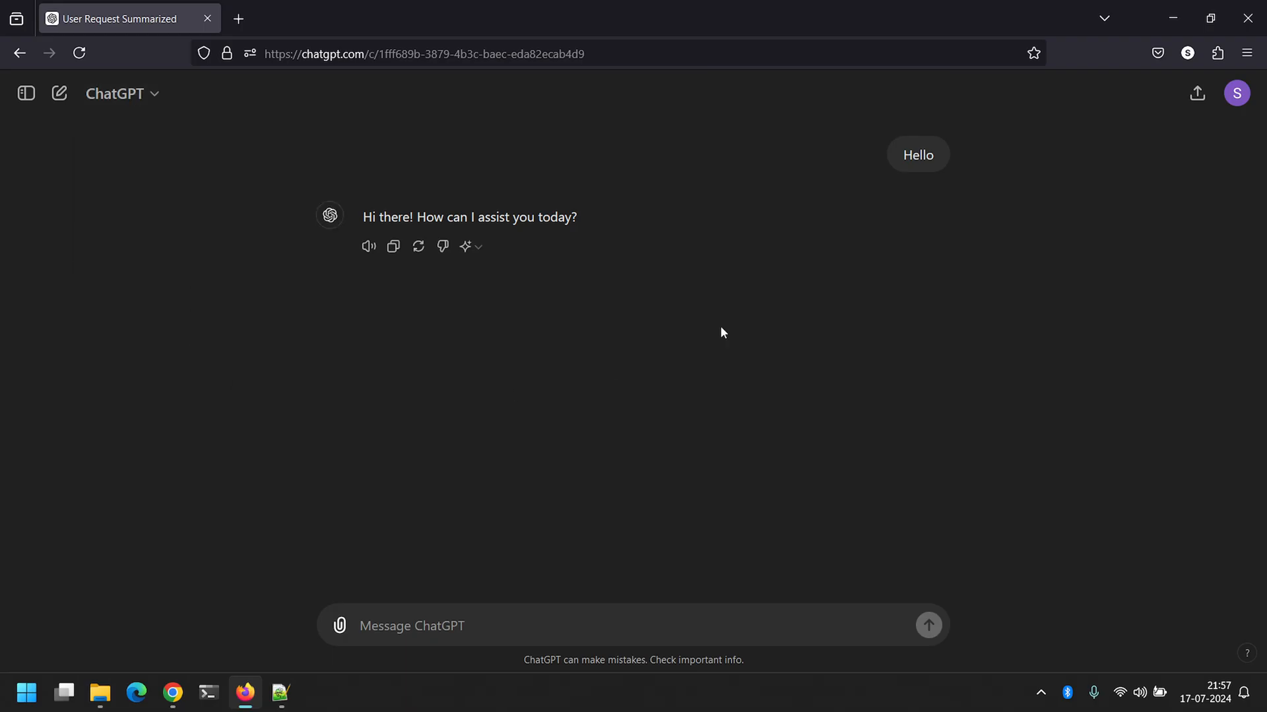
mouse_move(575, 210)
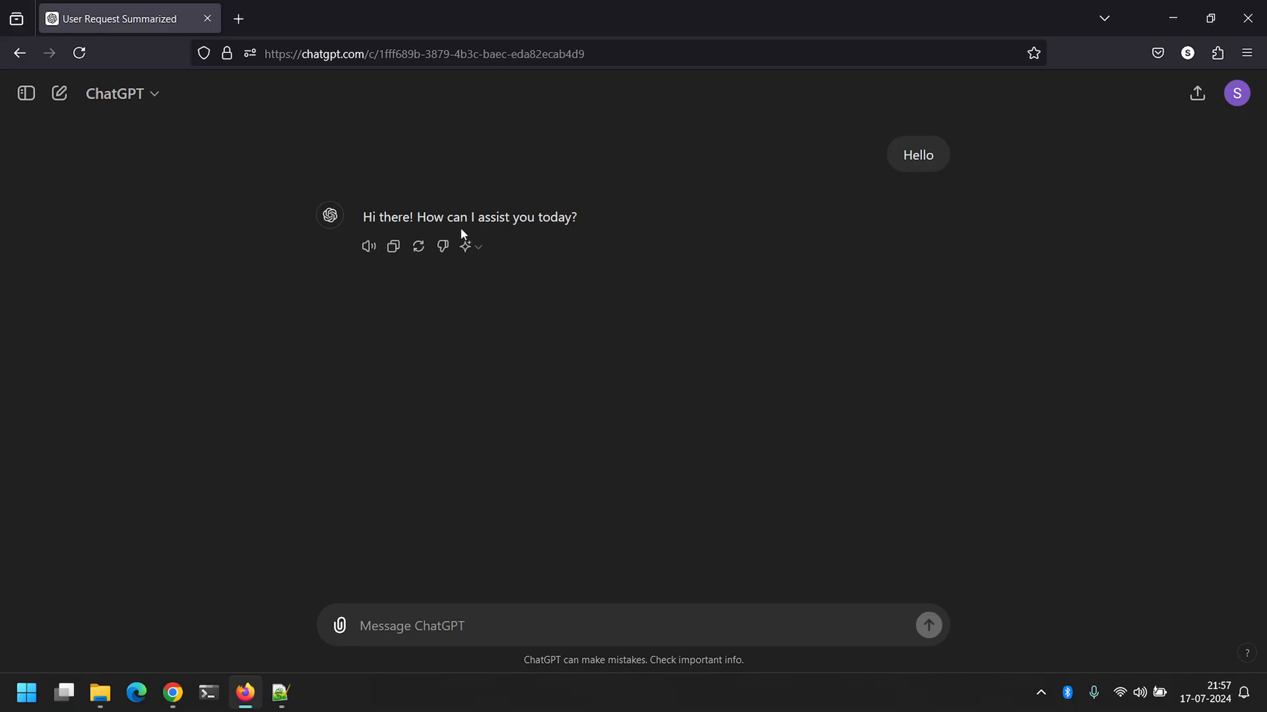
mouse_move(466, 267)
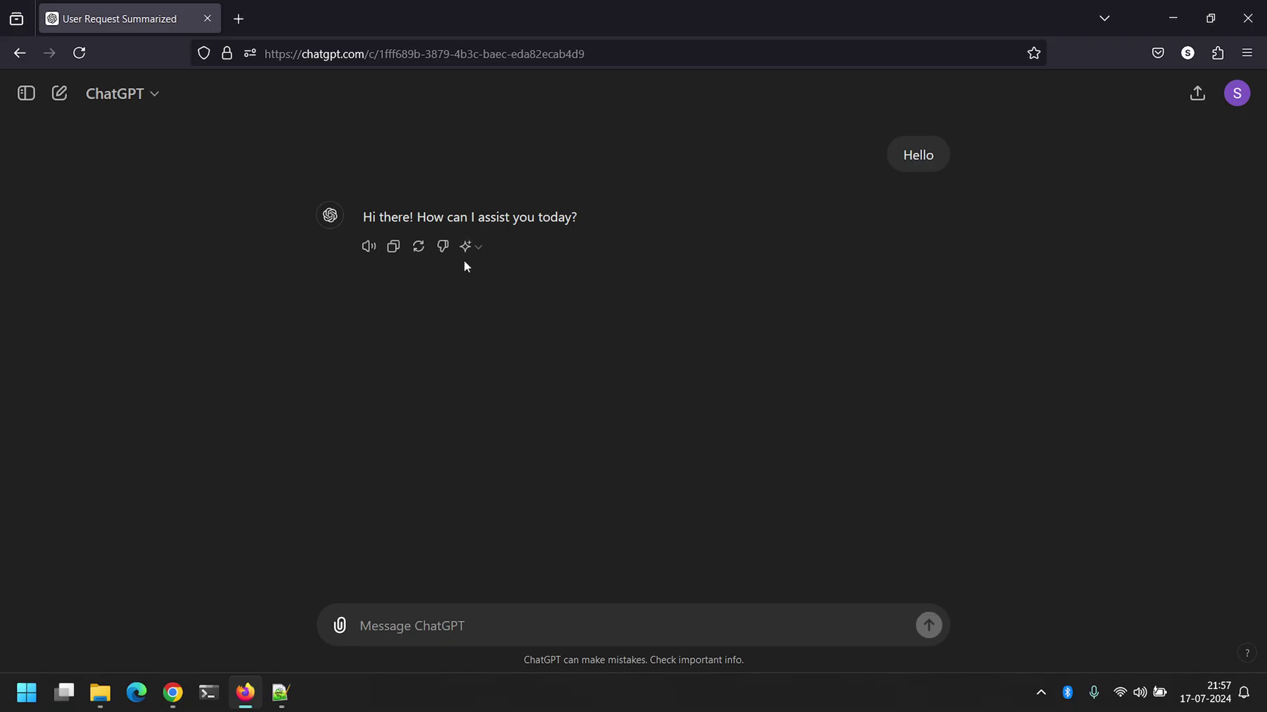
mouse_move(475, 248)
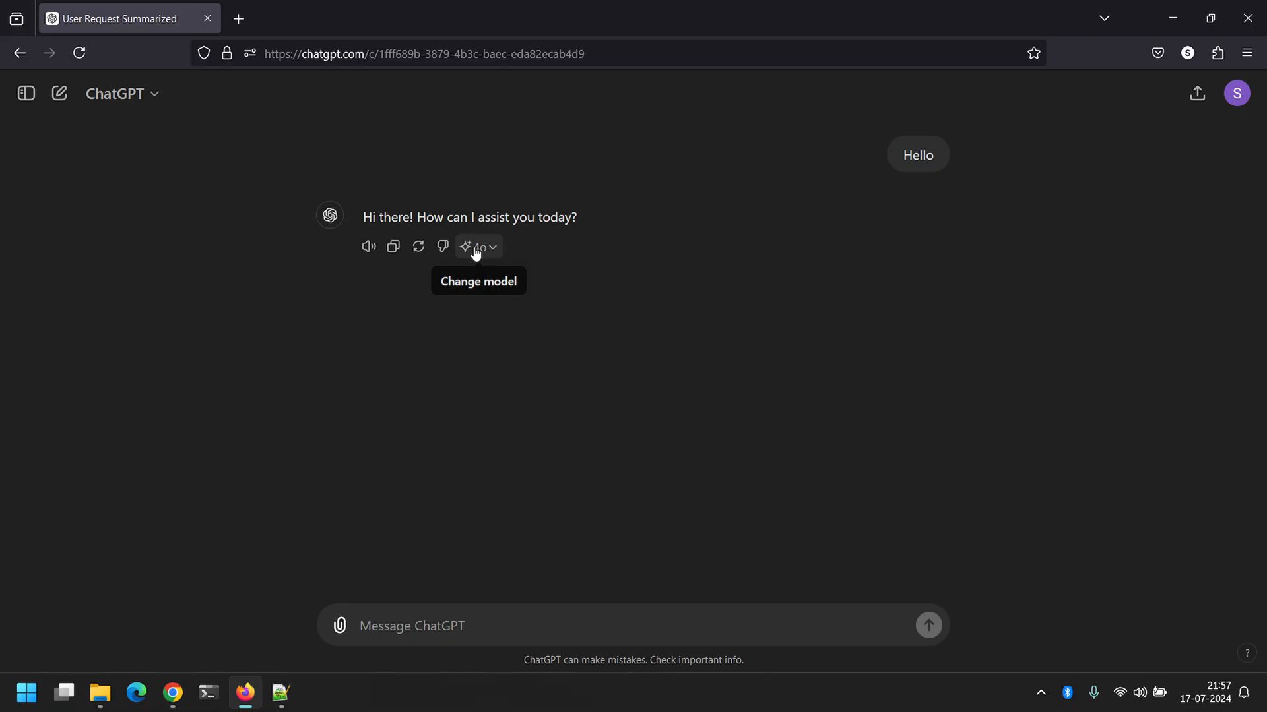
mouse_move(483, 256)
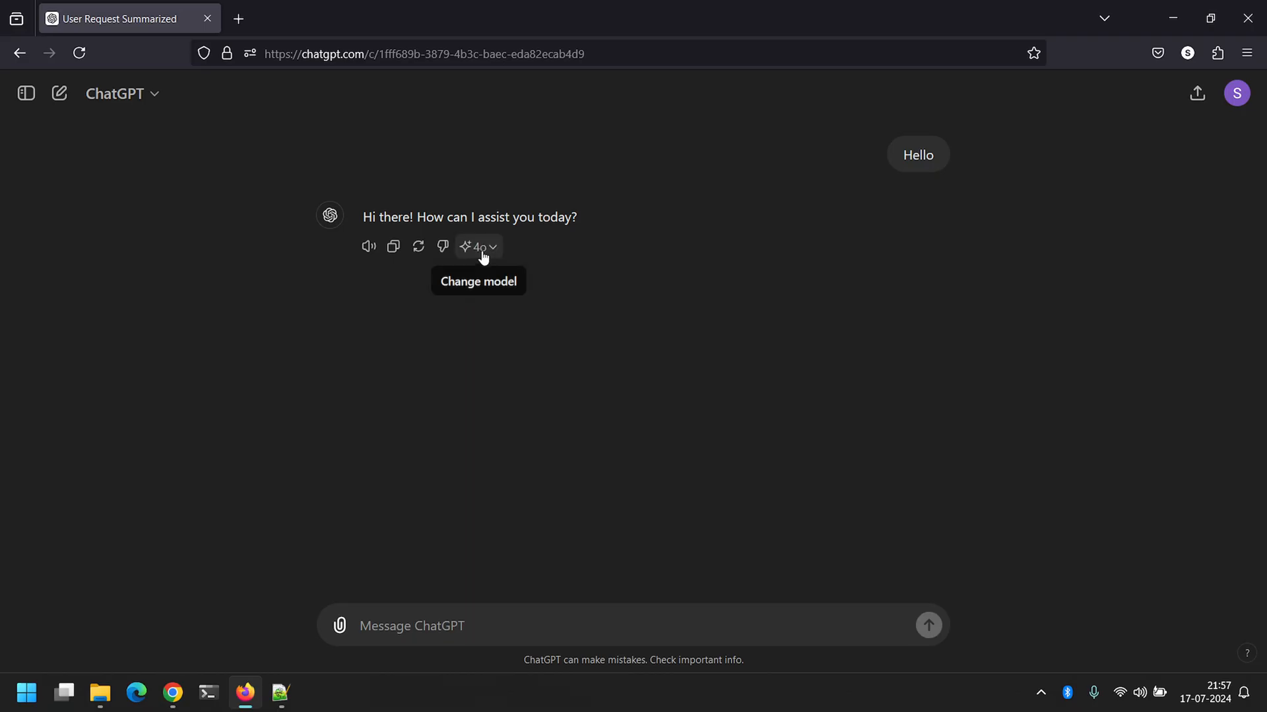
left_click(479, 247)
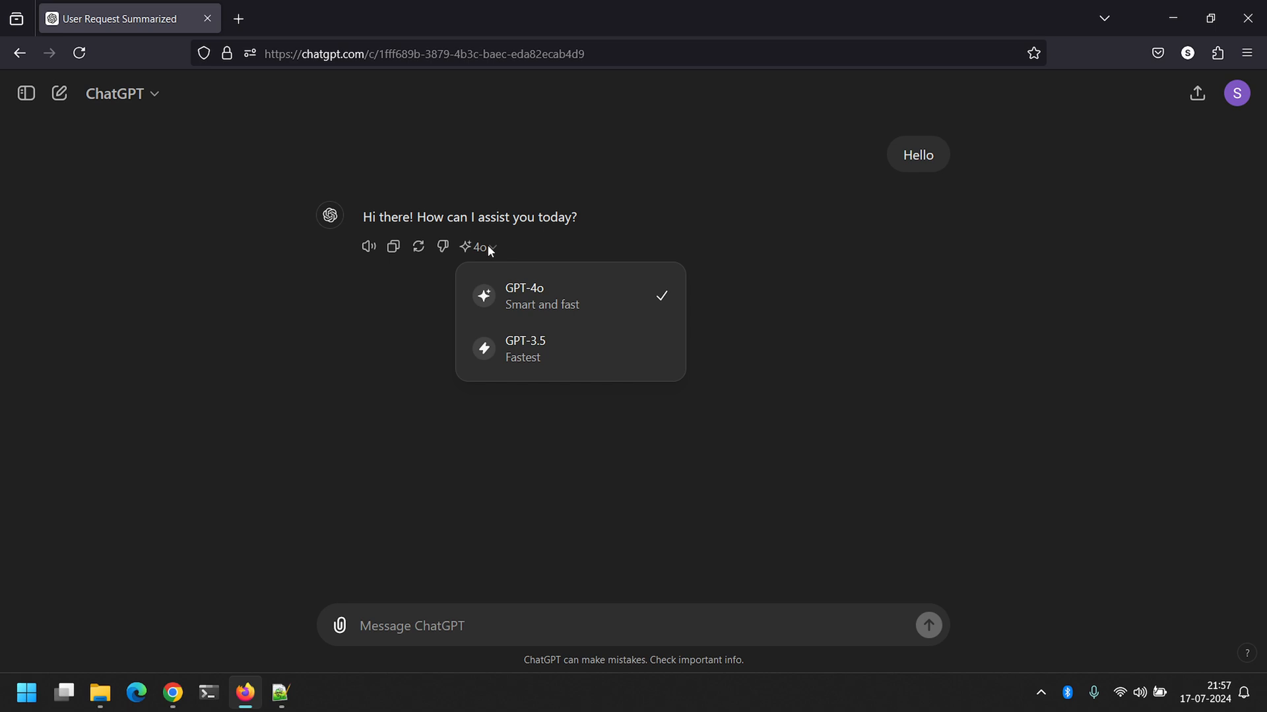
mouse_move(560, 332)
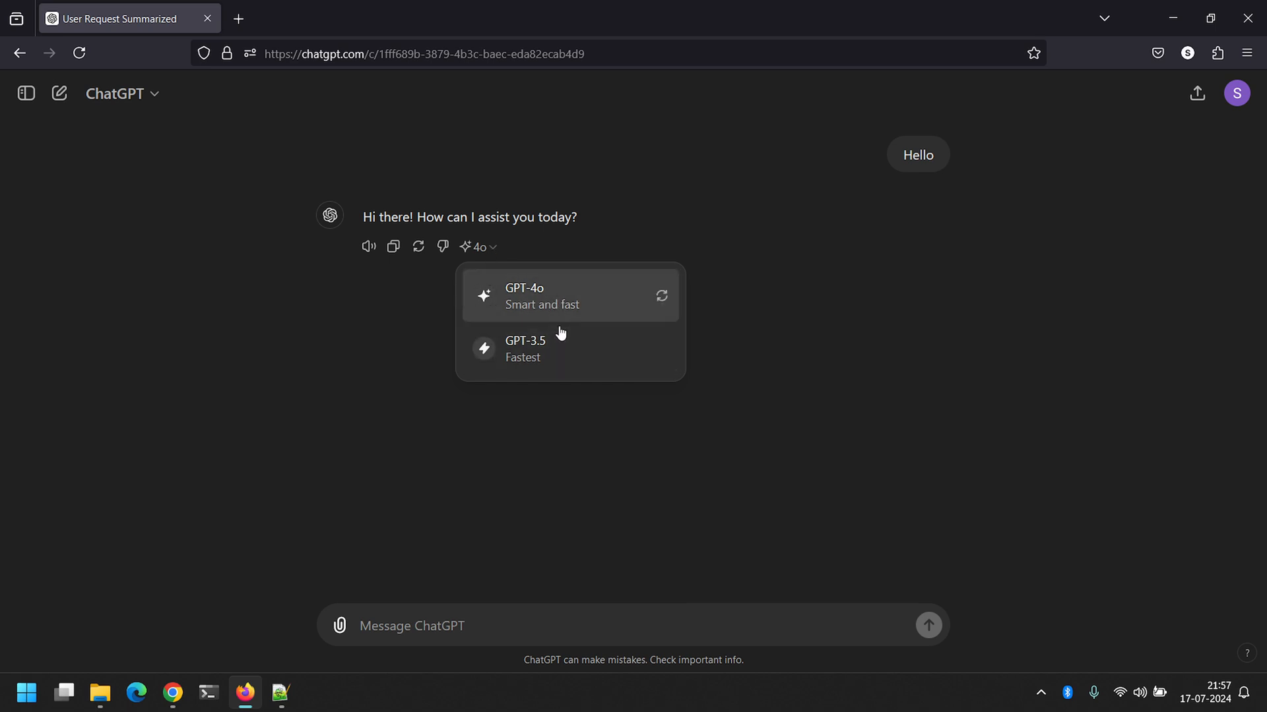
mouse_move(557, 315)
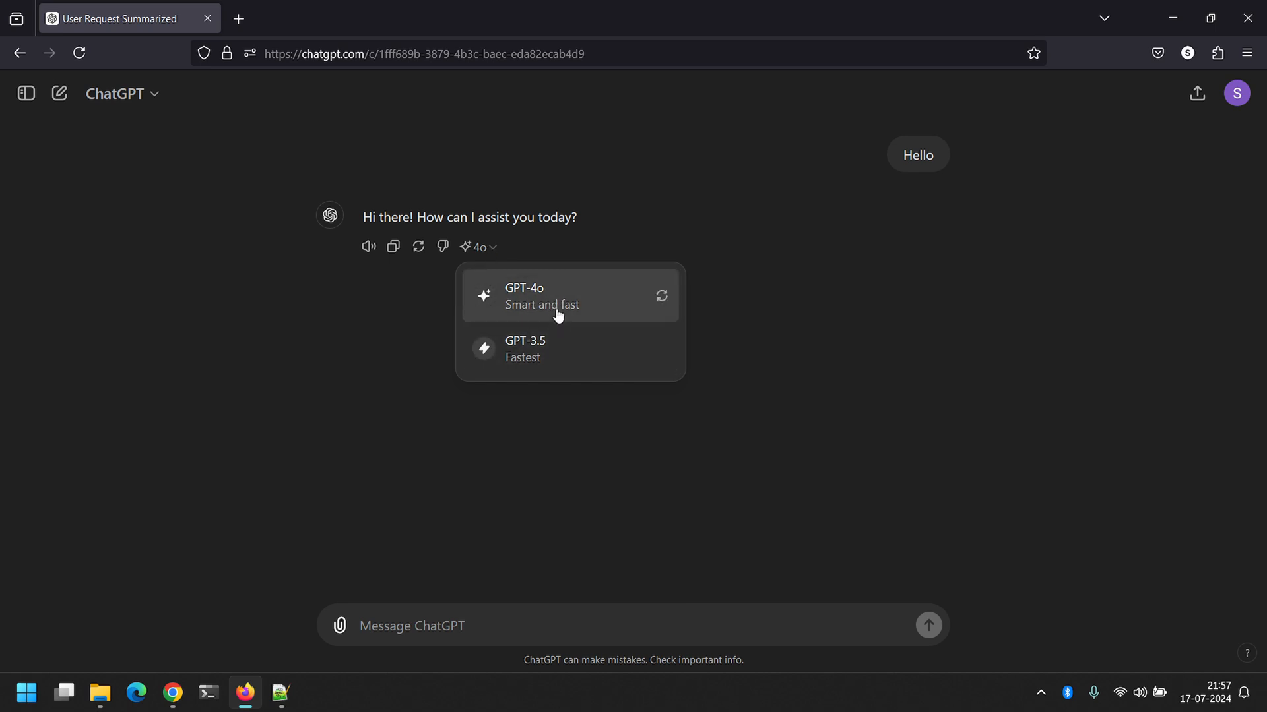
mouse_move(562, 361)
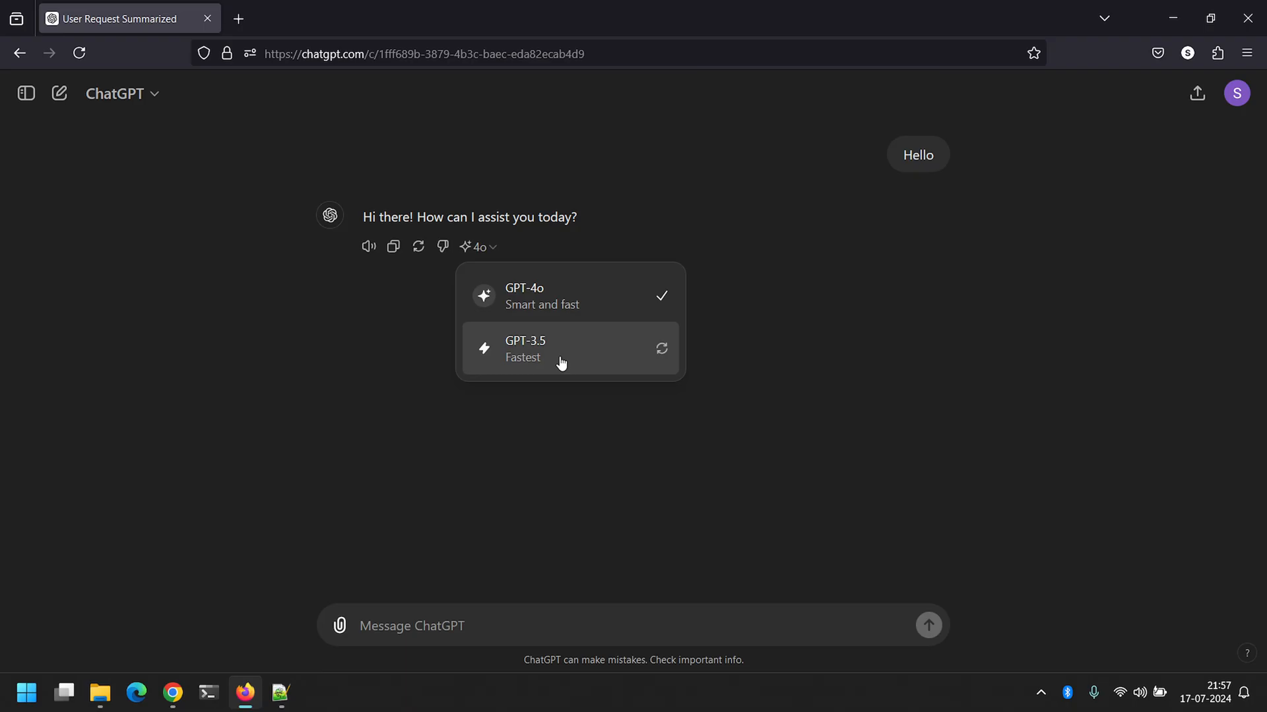
mouse_move(558, 314)
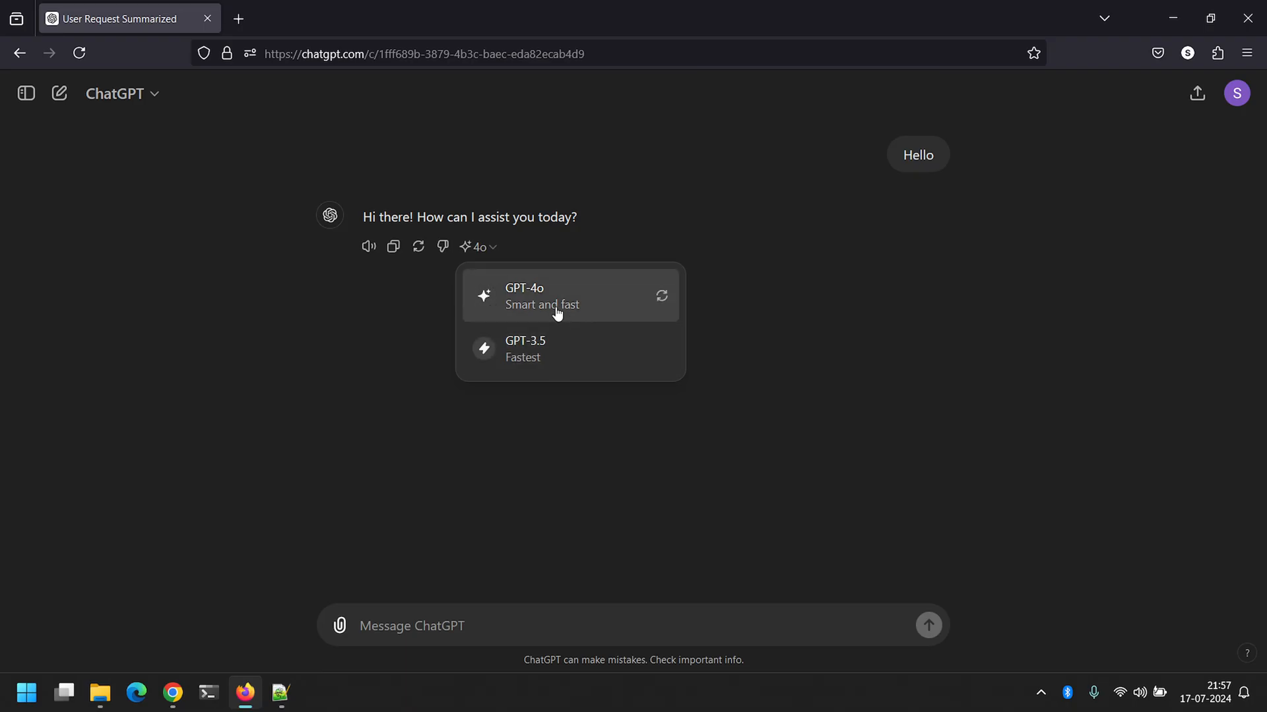
mouse_move(543, 310)
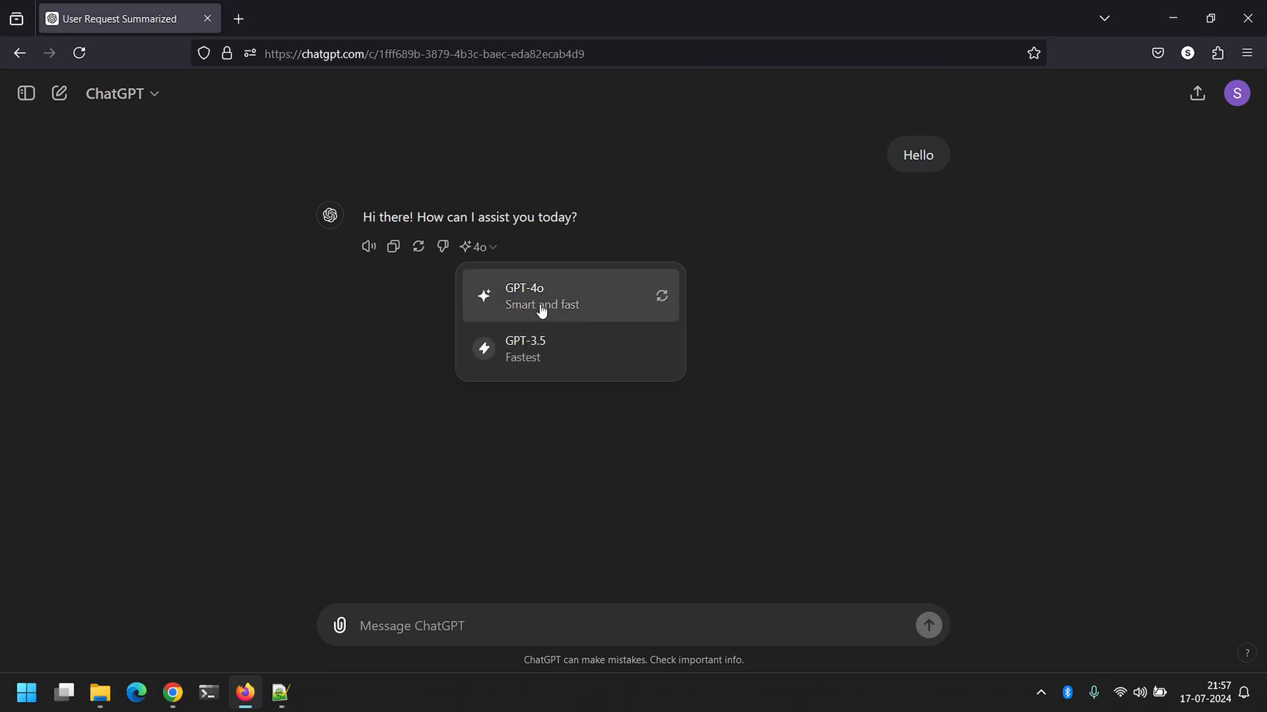
mouse_move(564, 350)
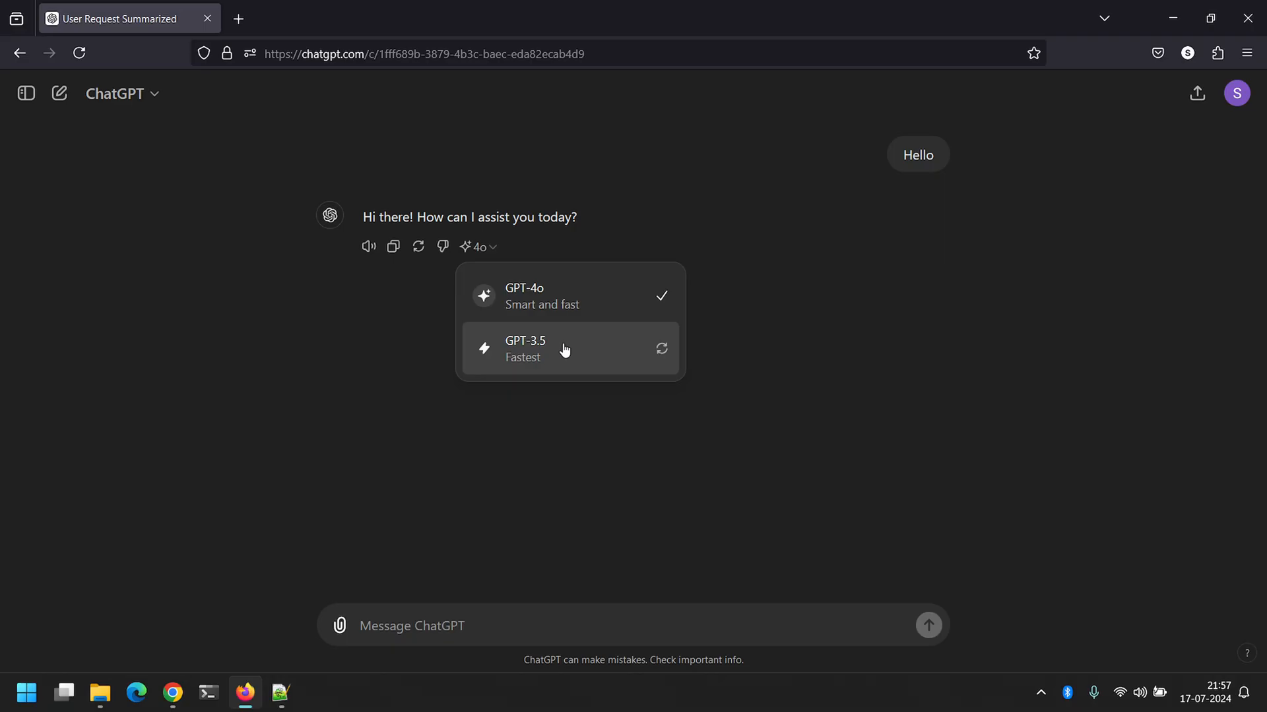